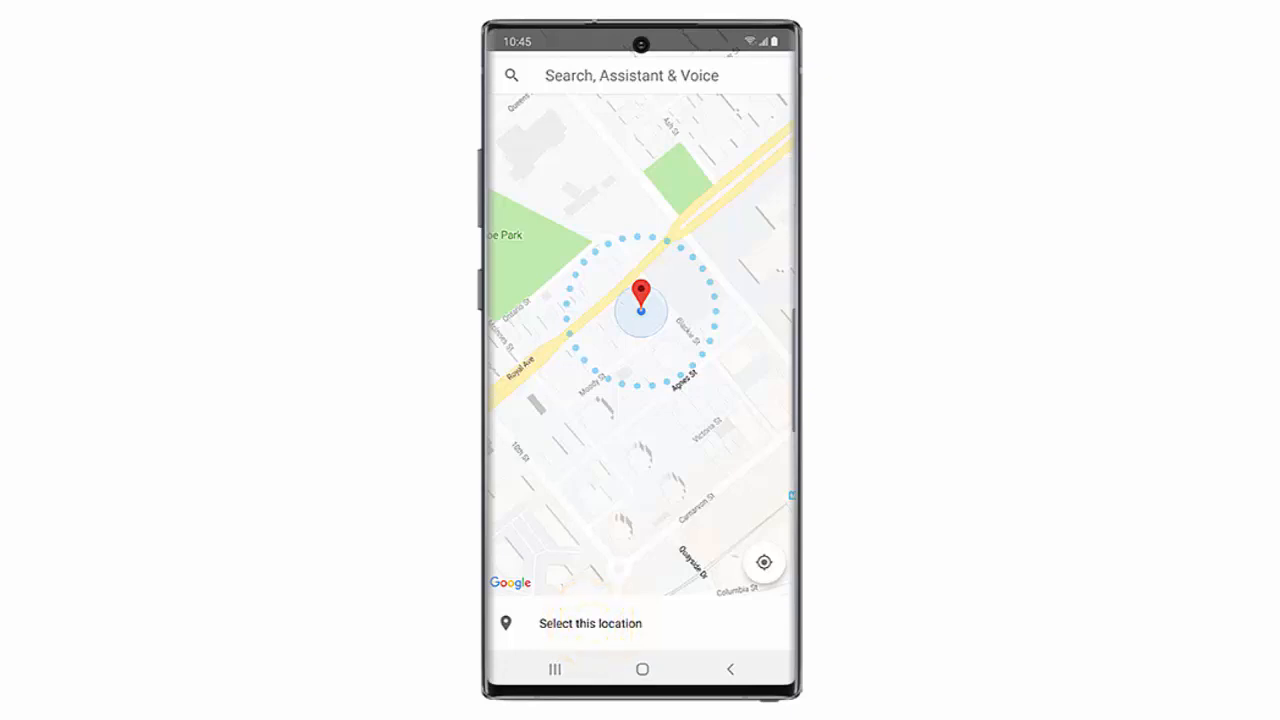
Step: Reach the main Settings screen from the quick panel gear icon
click(590, 624)
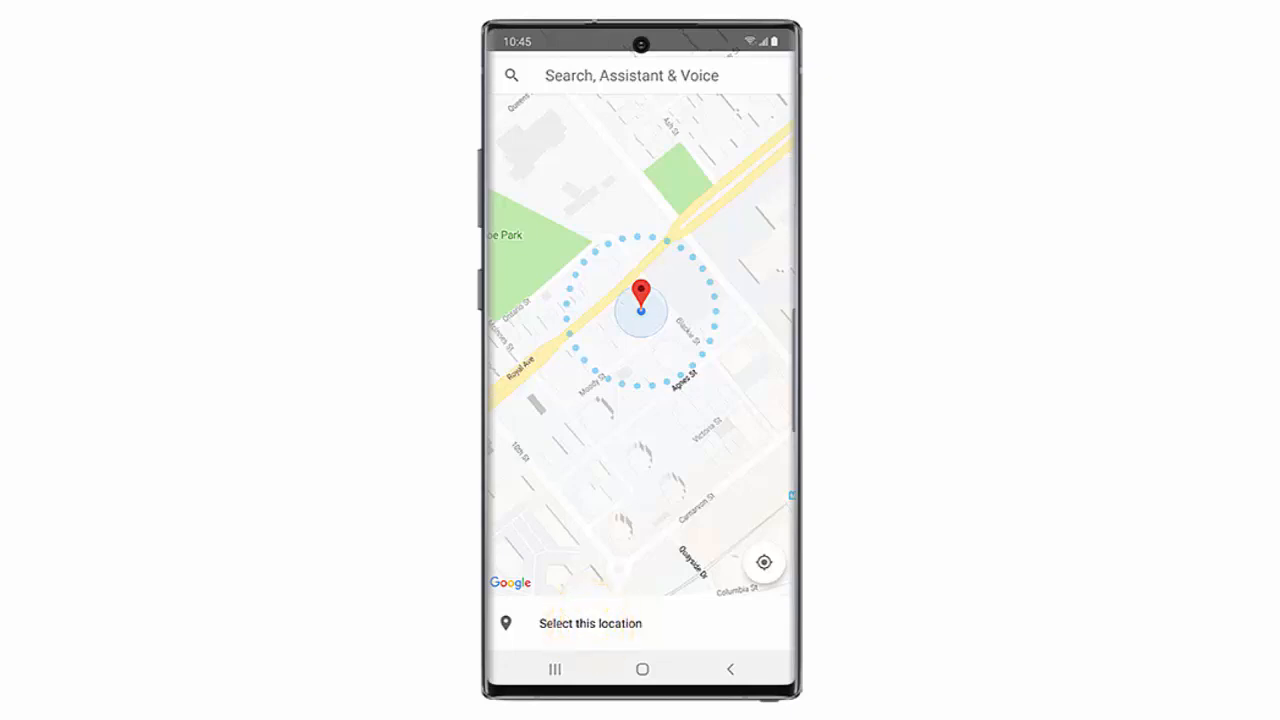
click(590, 624)
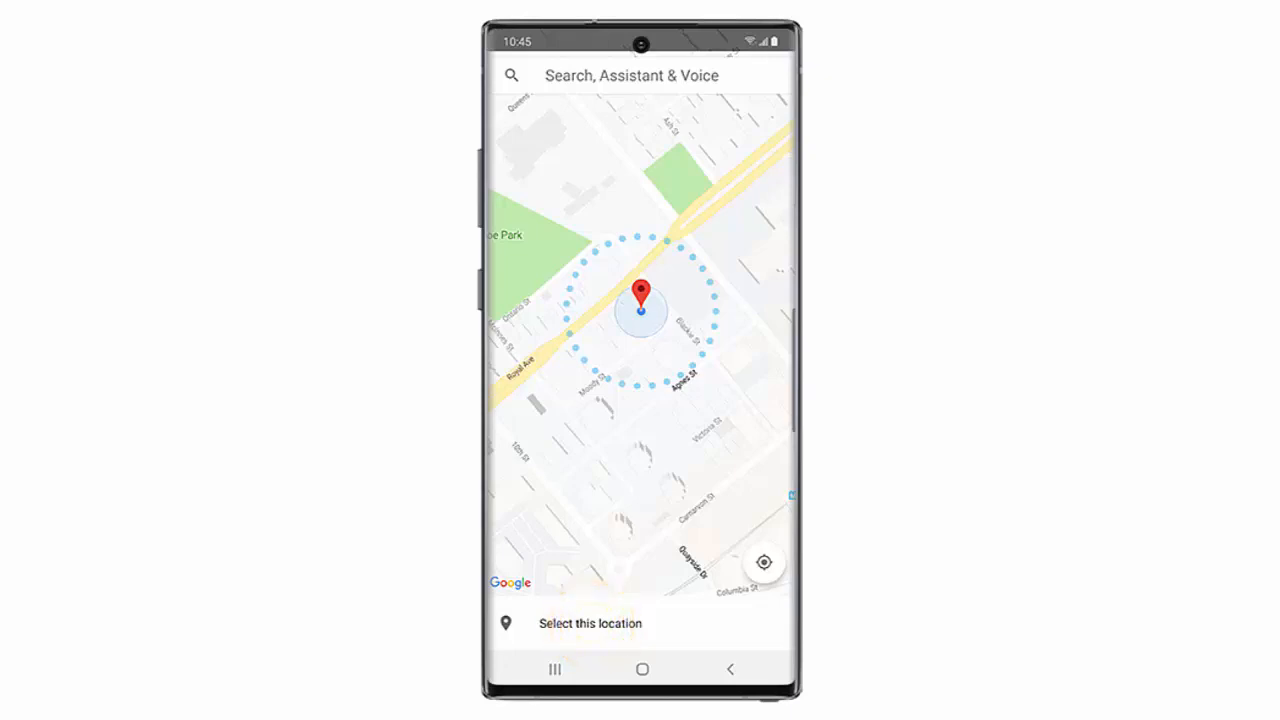
click(590, 624)
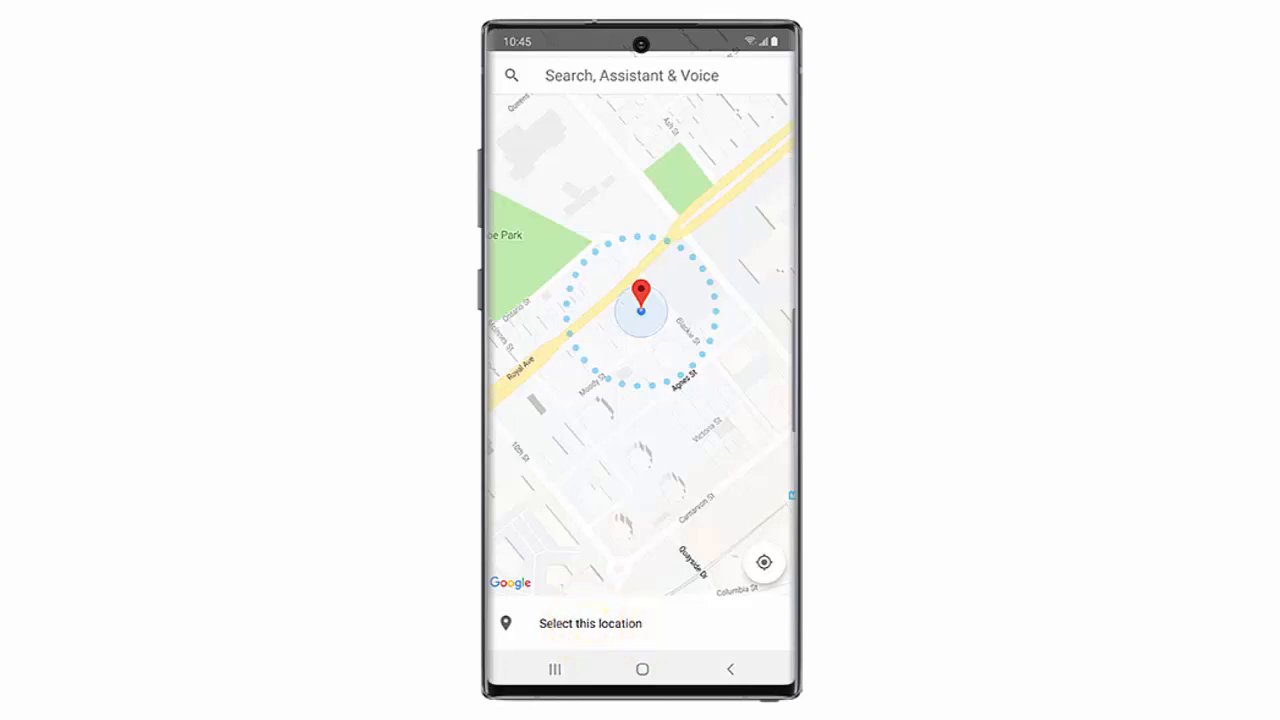
click(590, 624)
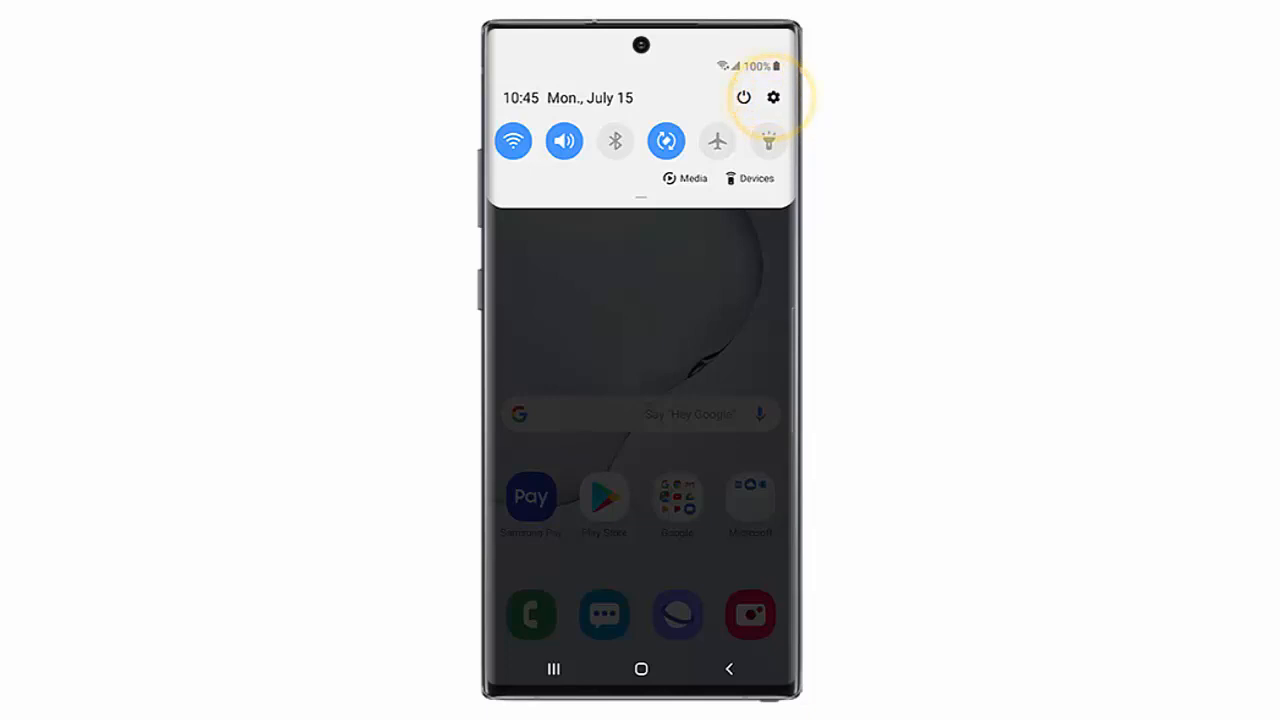
click(772, 96)
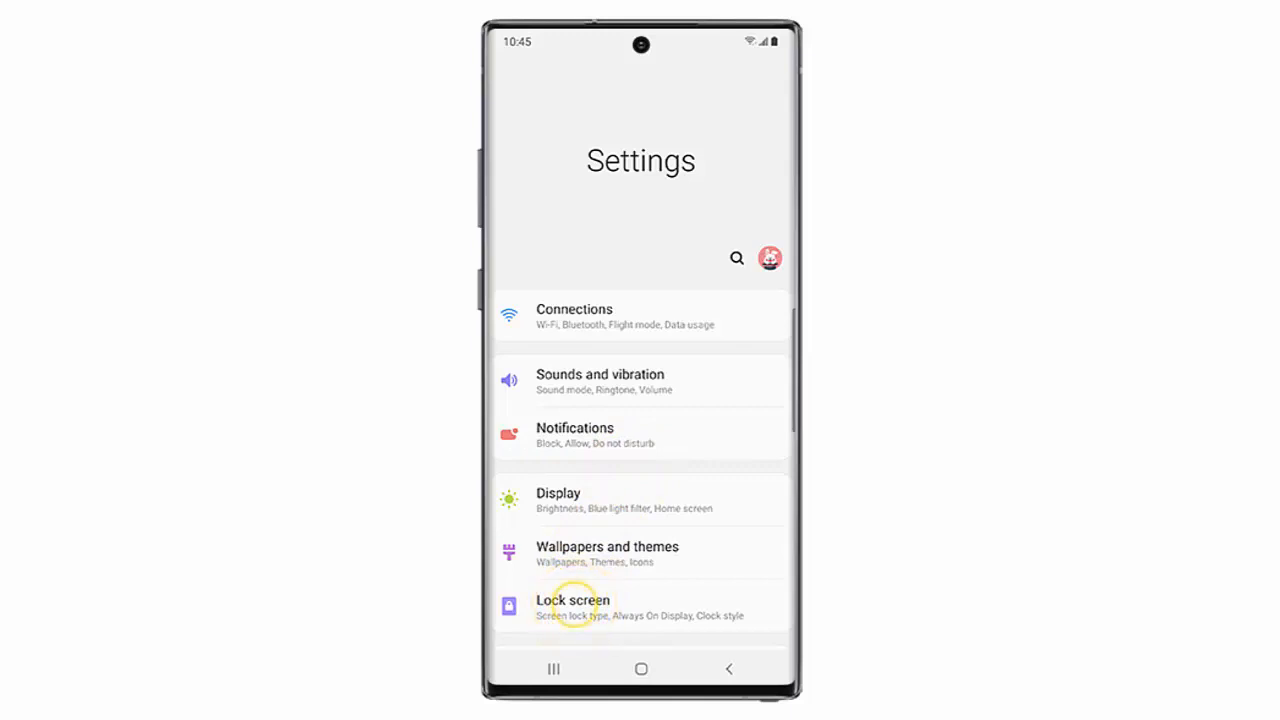
Step: Go through Lock screen to Smart Lock and confirm the current PIN
click(572, 600)
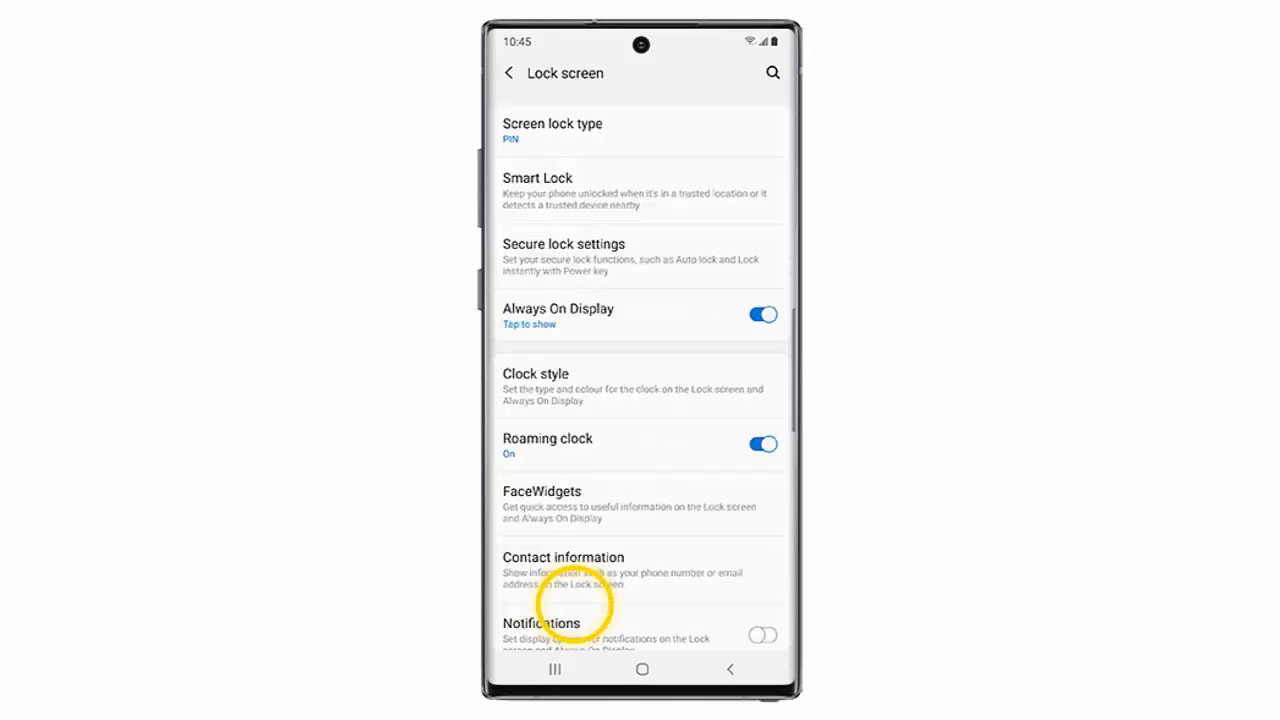
mouse_move(540, 190)
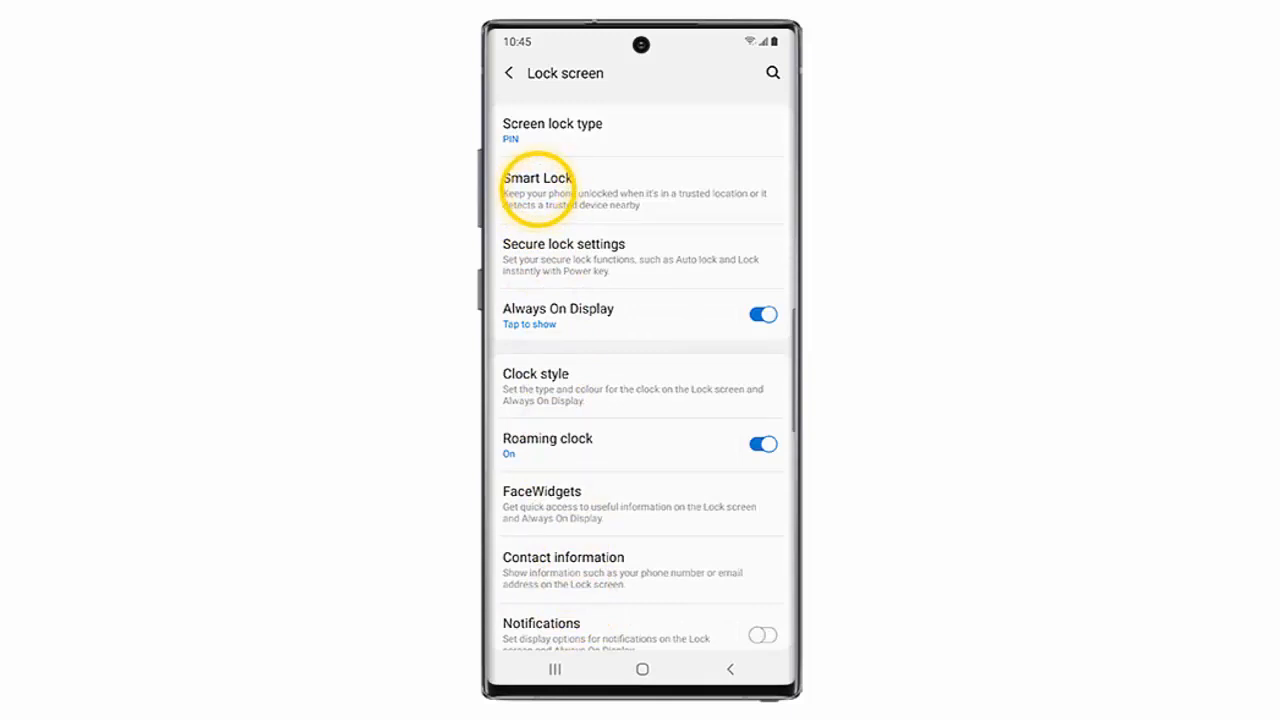
click(536, 184)
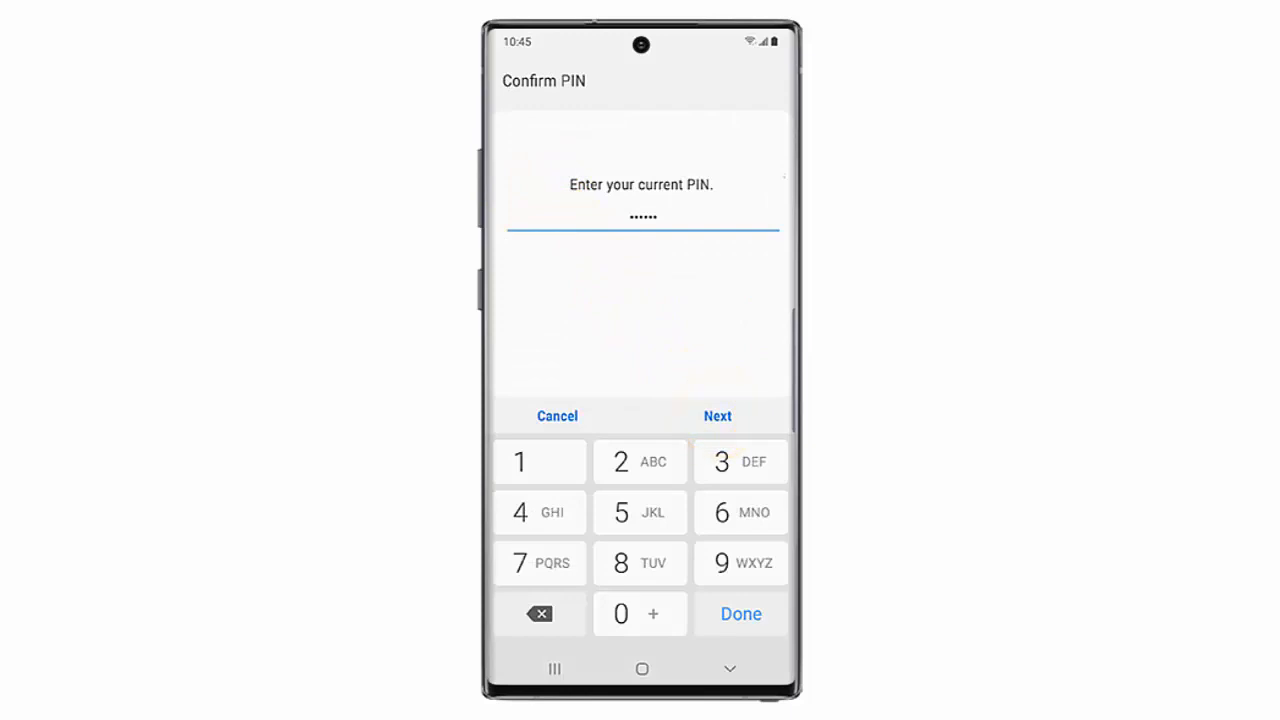
click(716, 416)
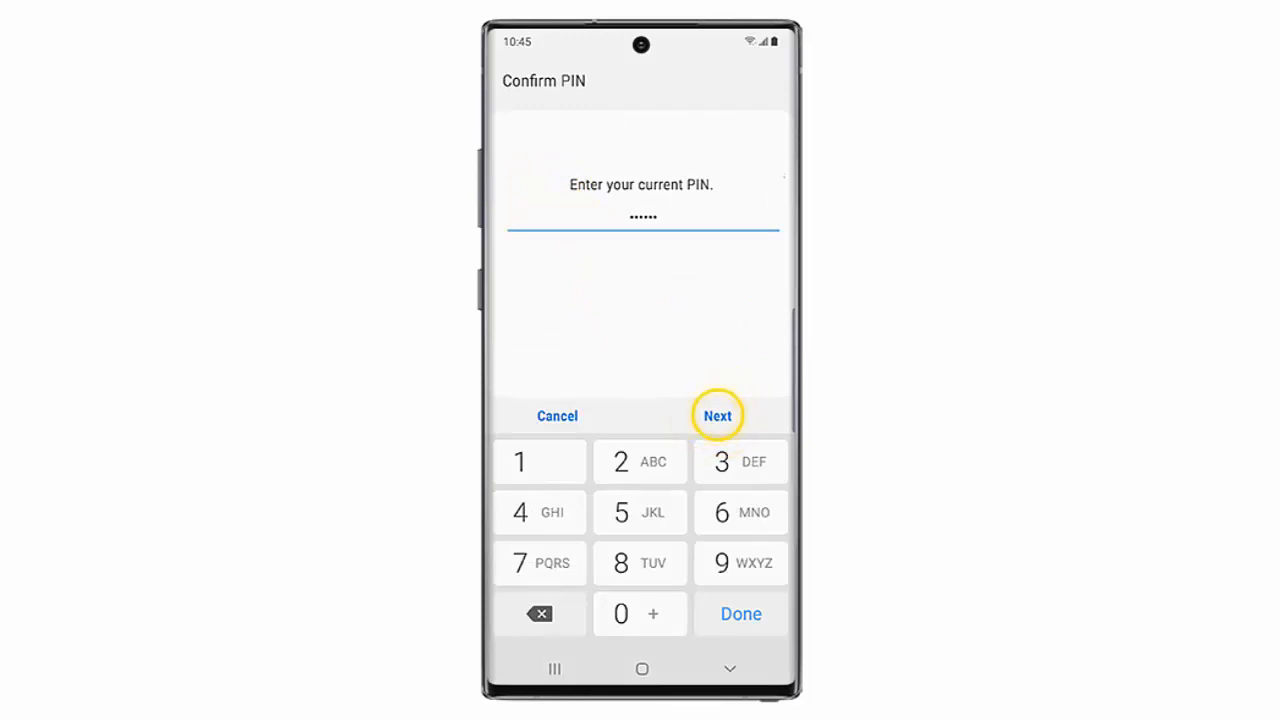
click(716, 416)
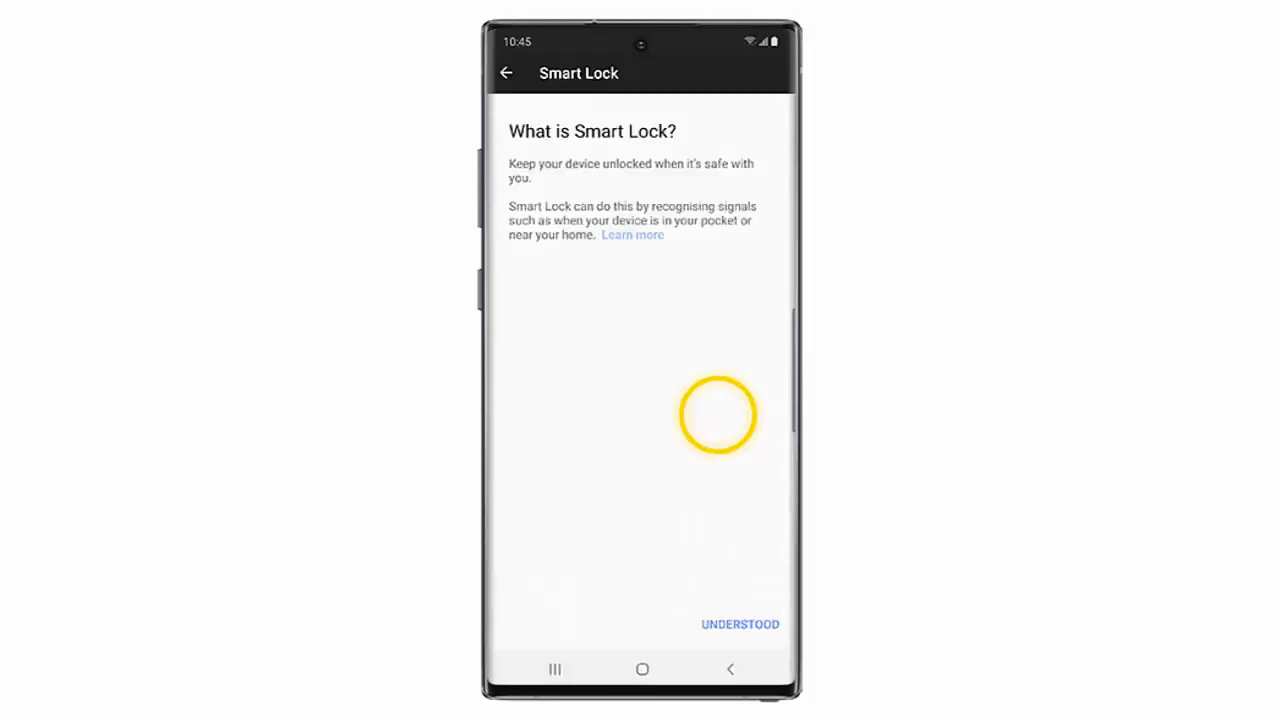
mouse_move(740, 624)
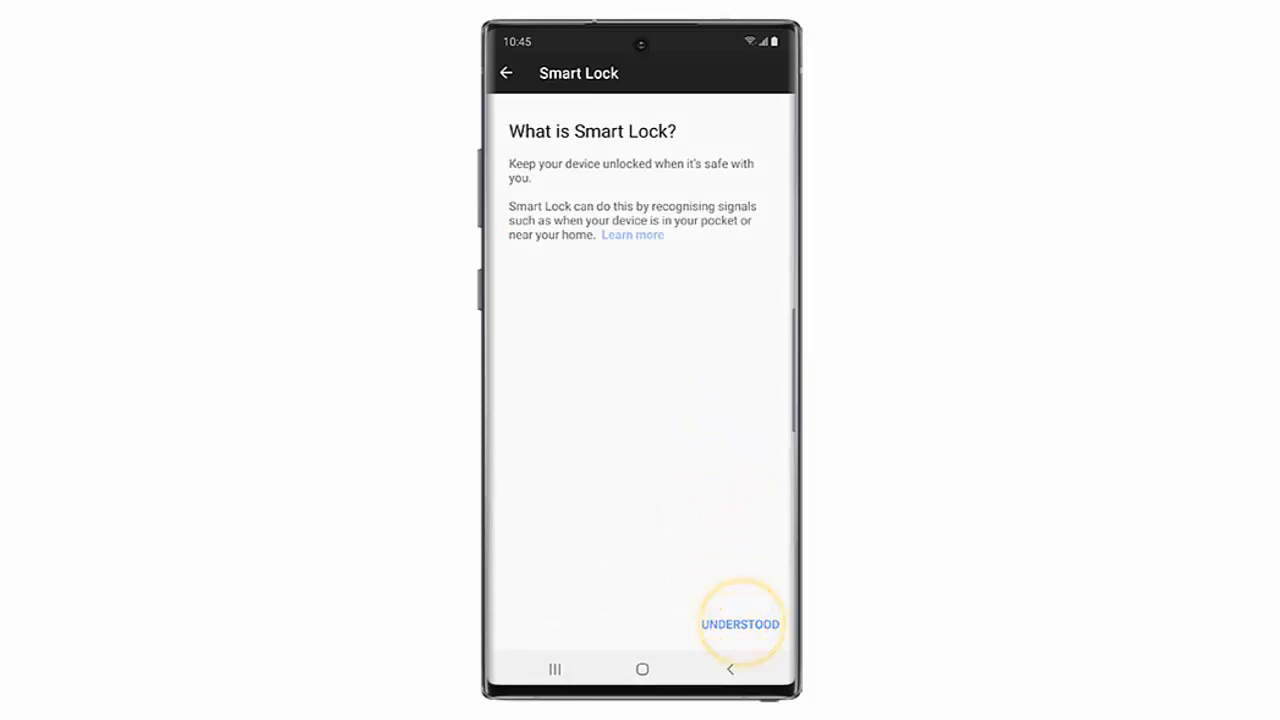
Step: Acknowledge the 'What is Smart Lock?' explanation with UNDERSTOOD
click(740, 624)
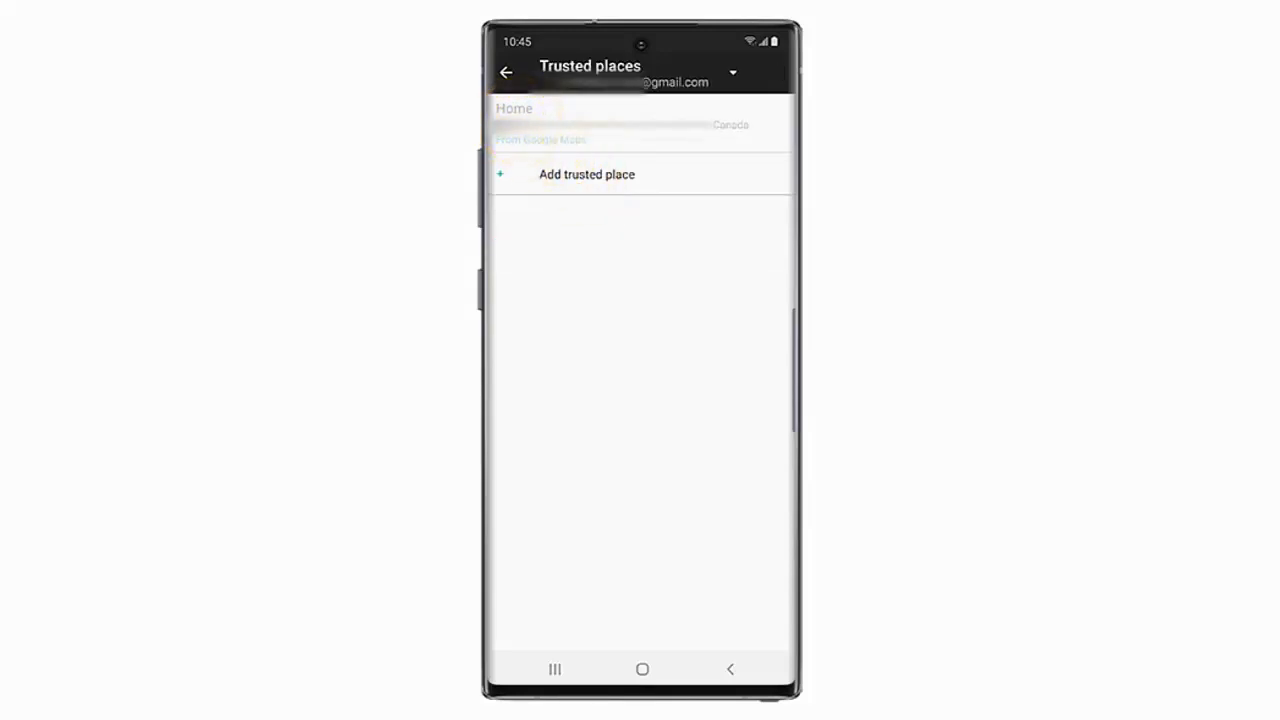
Step: Turn on Home as a trusted place and accept the location-accuracy notice
click(514, 108)
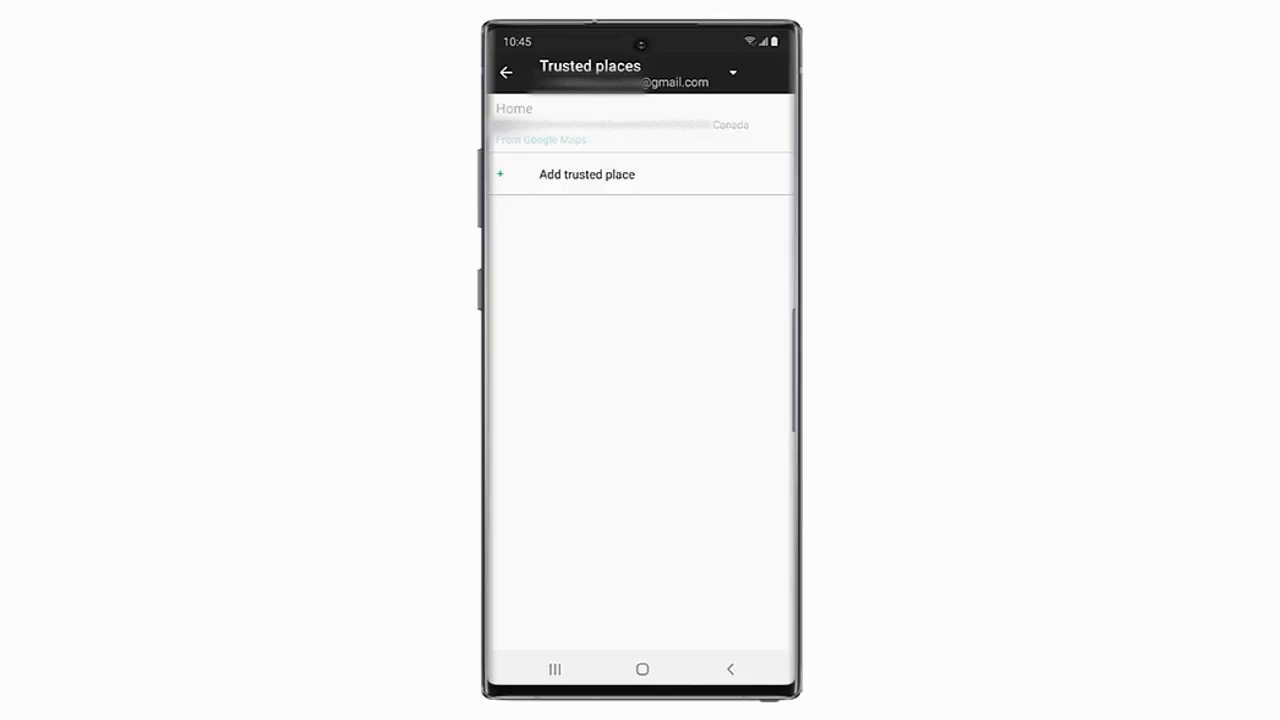
click(516, 110)
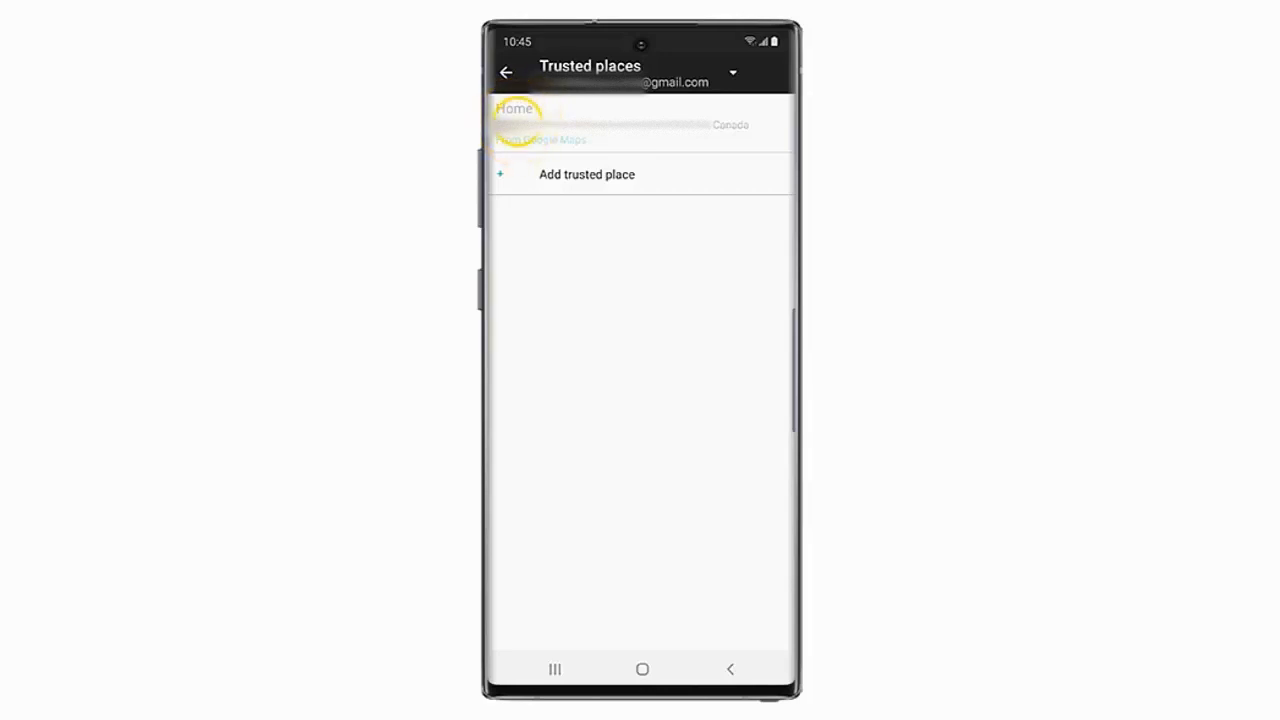
click(514, 108)
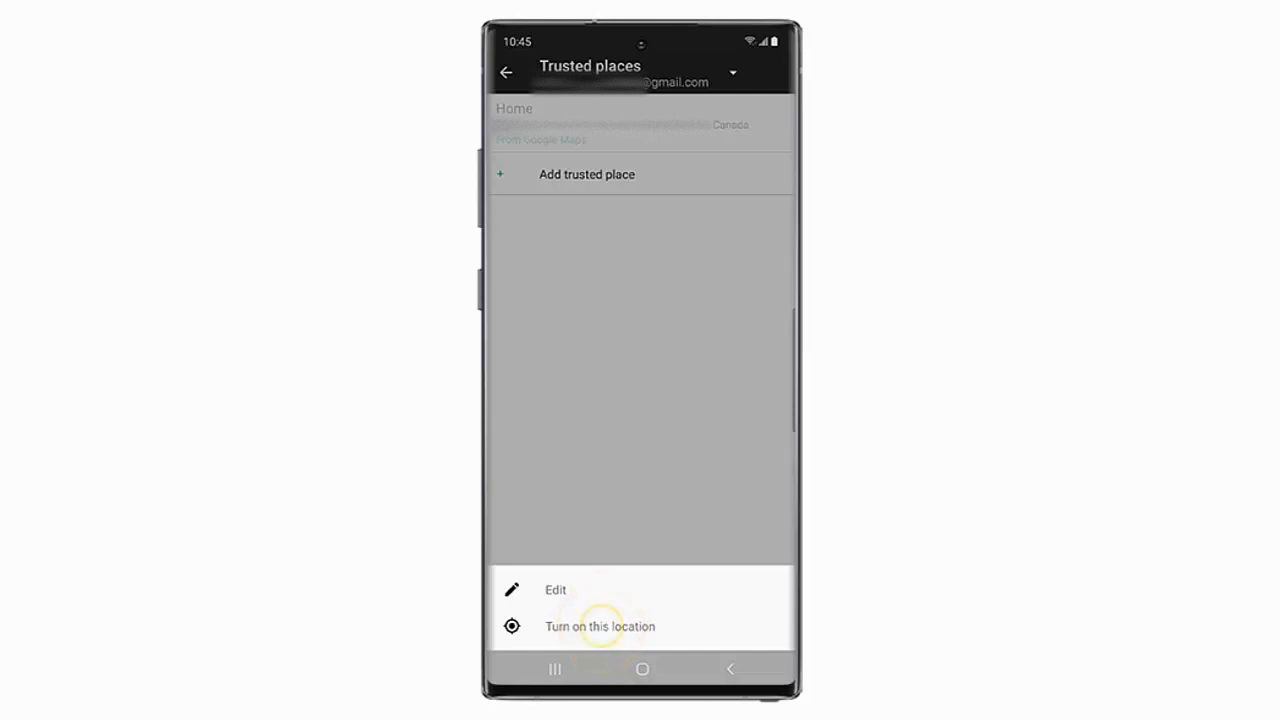
click(600, 626)
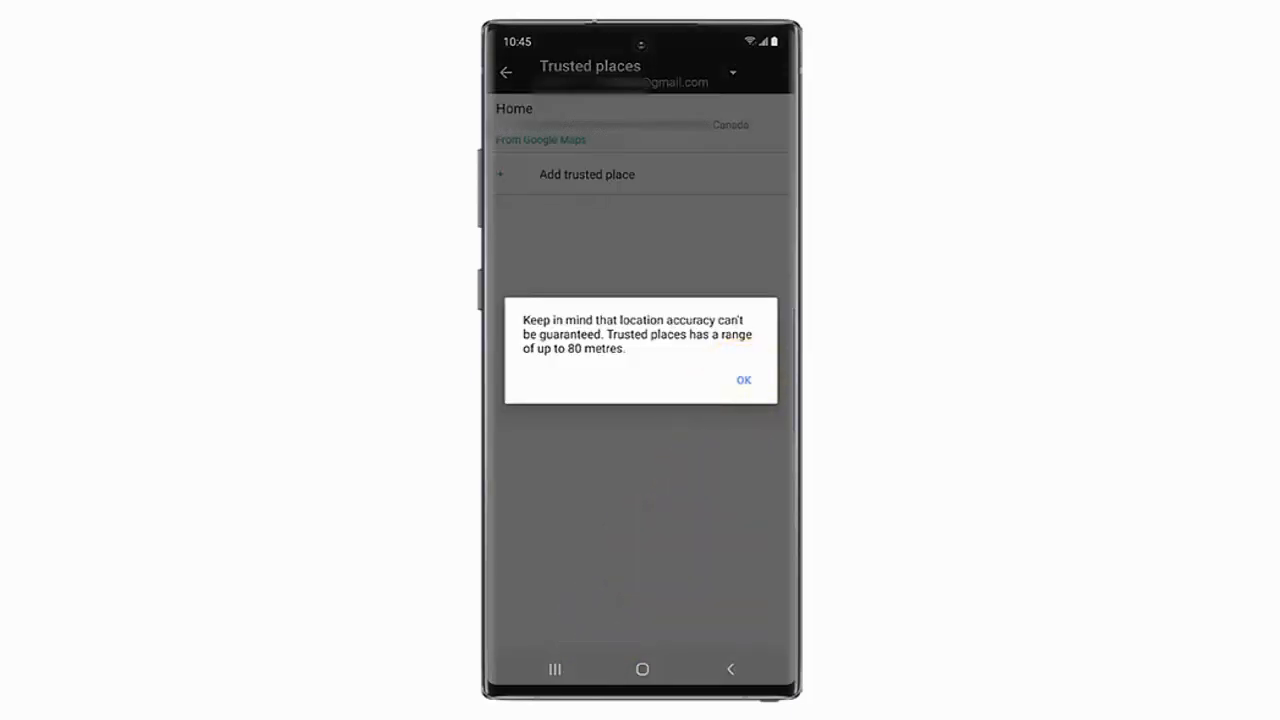
click(744, 380)
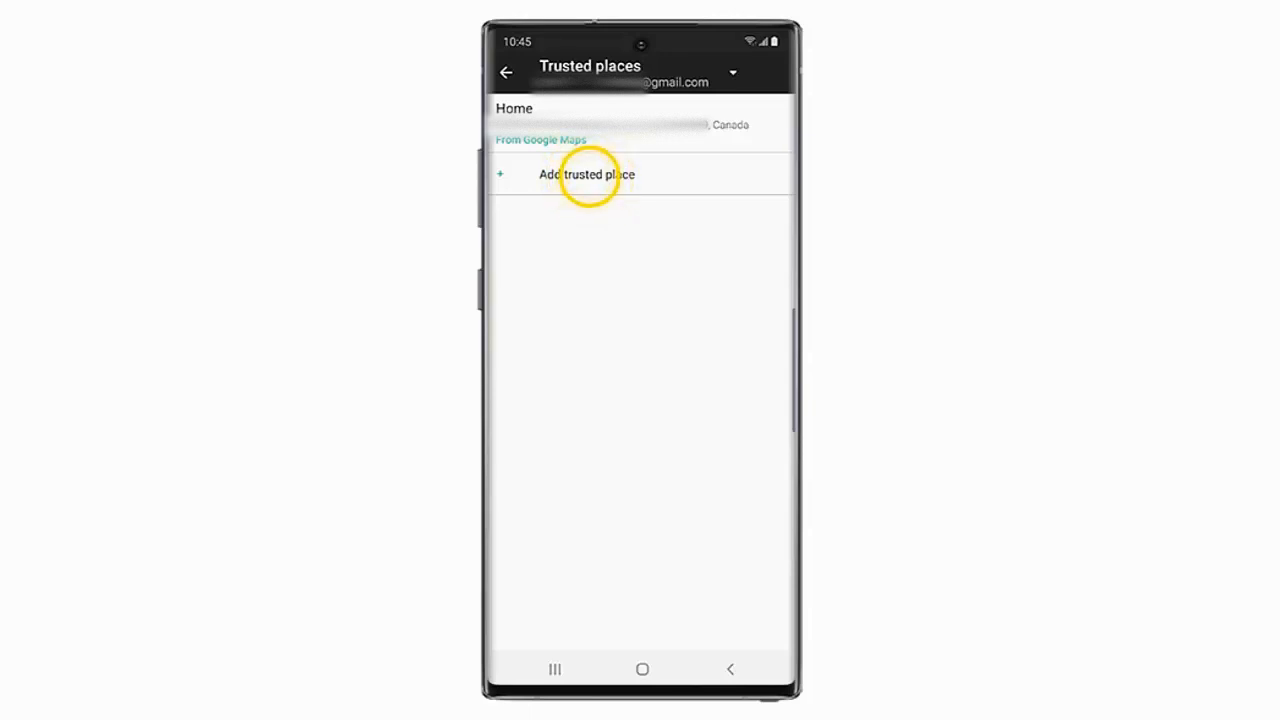
Step: Add a new trusted place using the current map location and confirm it
click(586, 174)
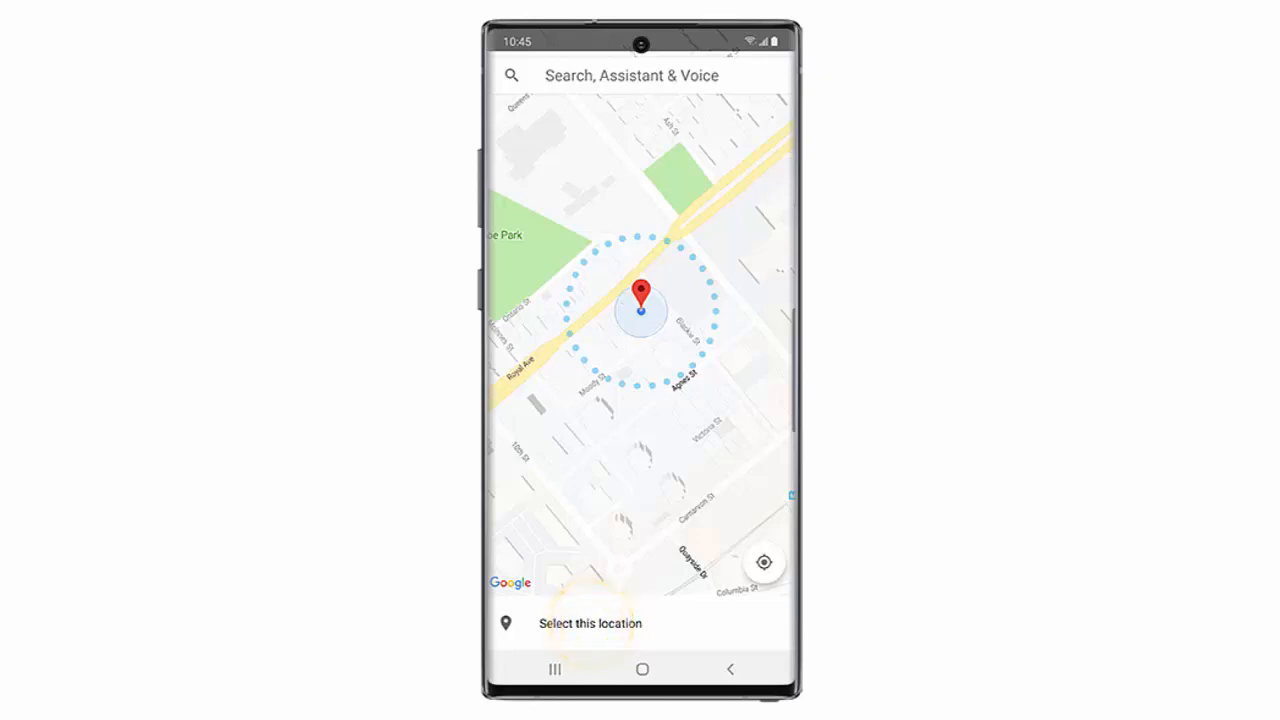
click(590, 624)
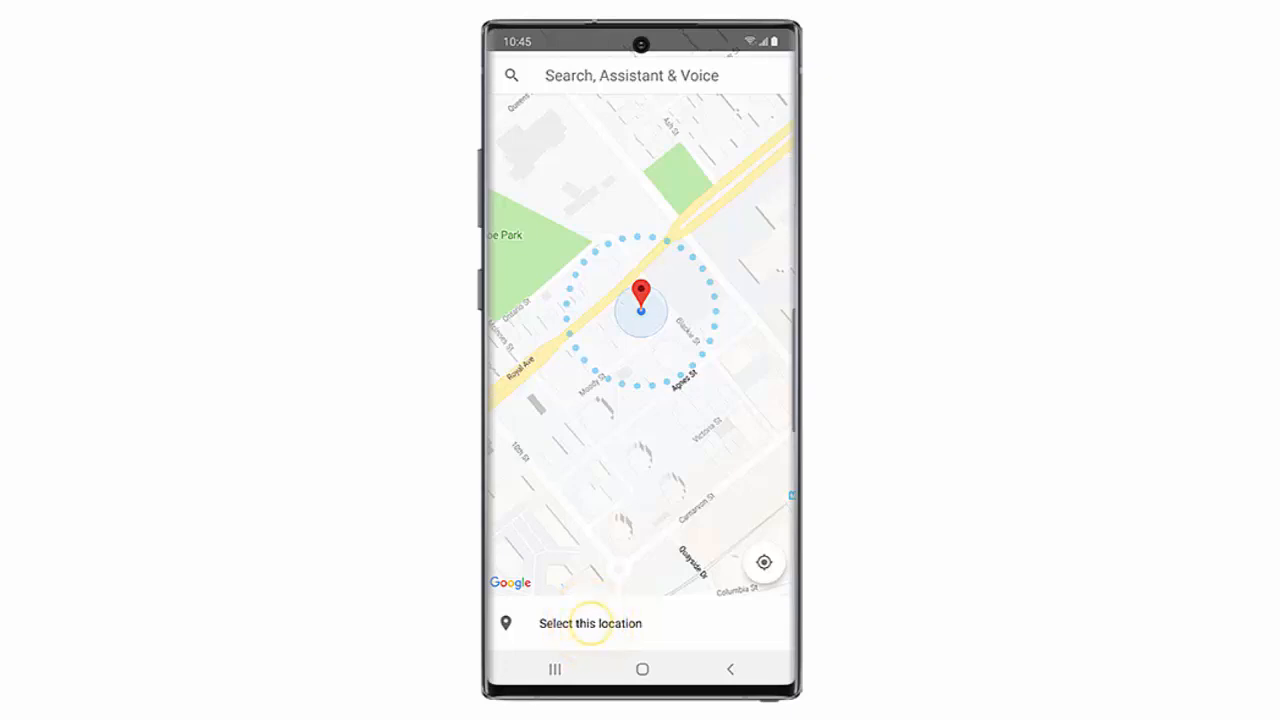
click(590, 624)
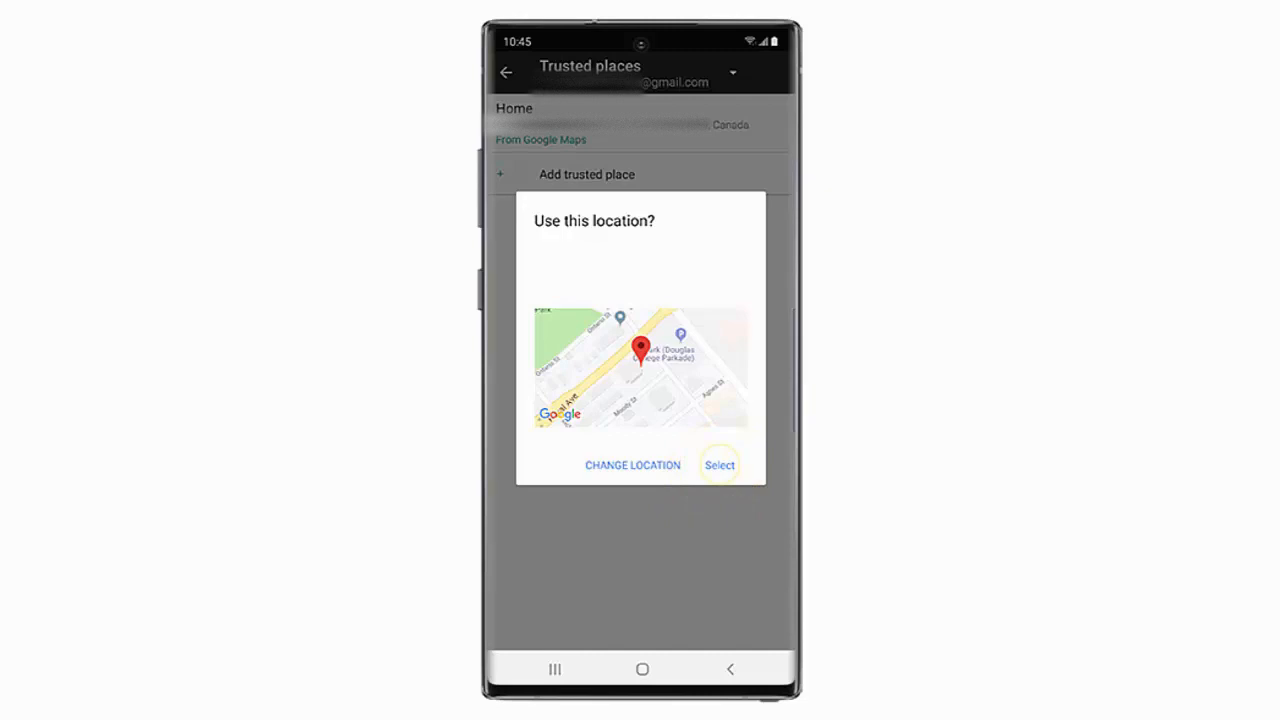
click(720, 464)
text(Work)
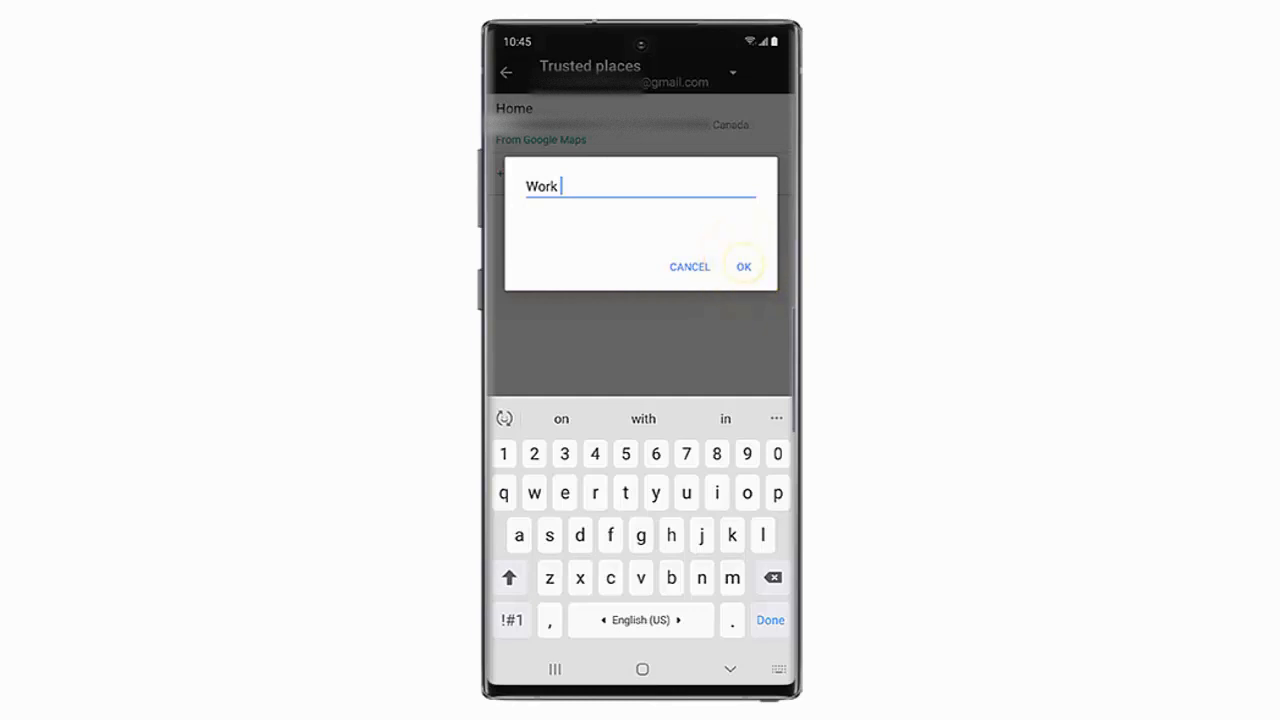
Step: Save the new trusted place under the name 'Work'
click(744, 266)
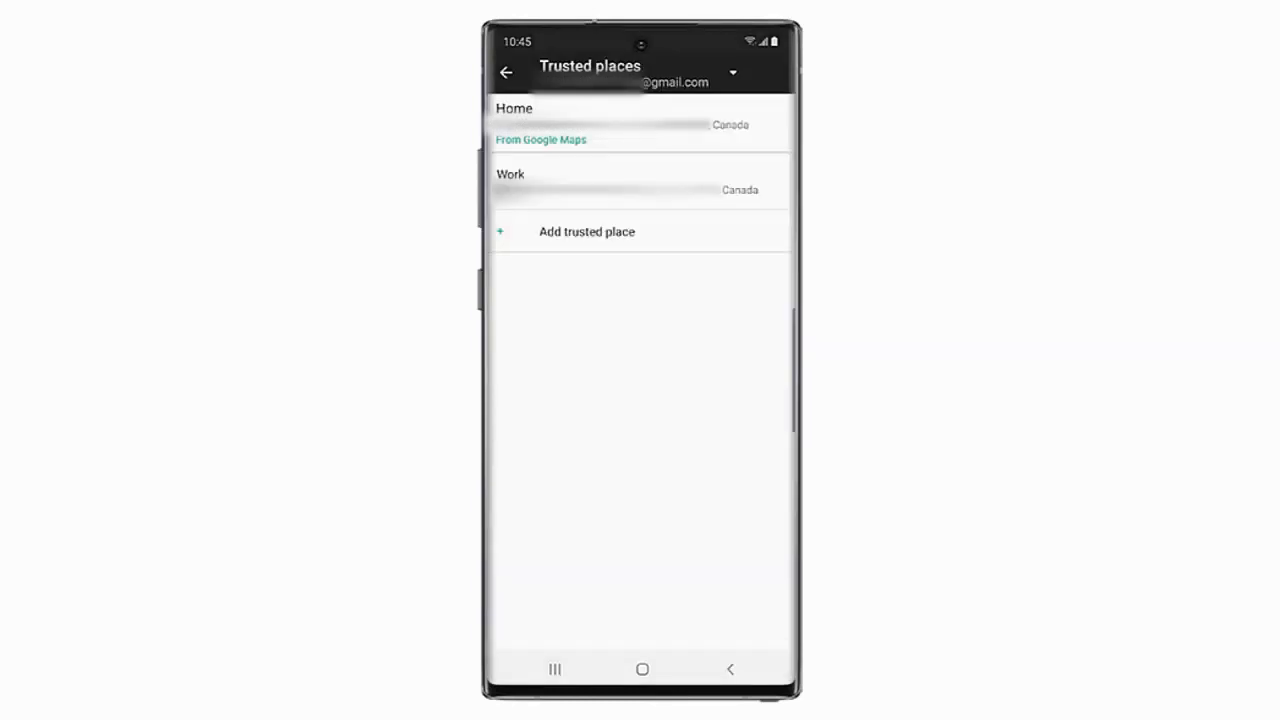